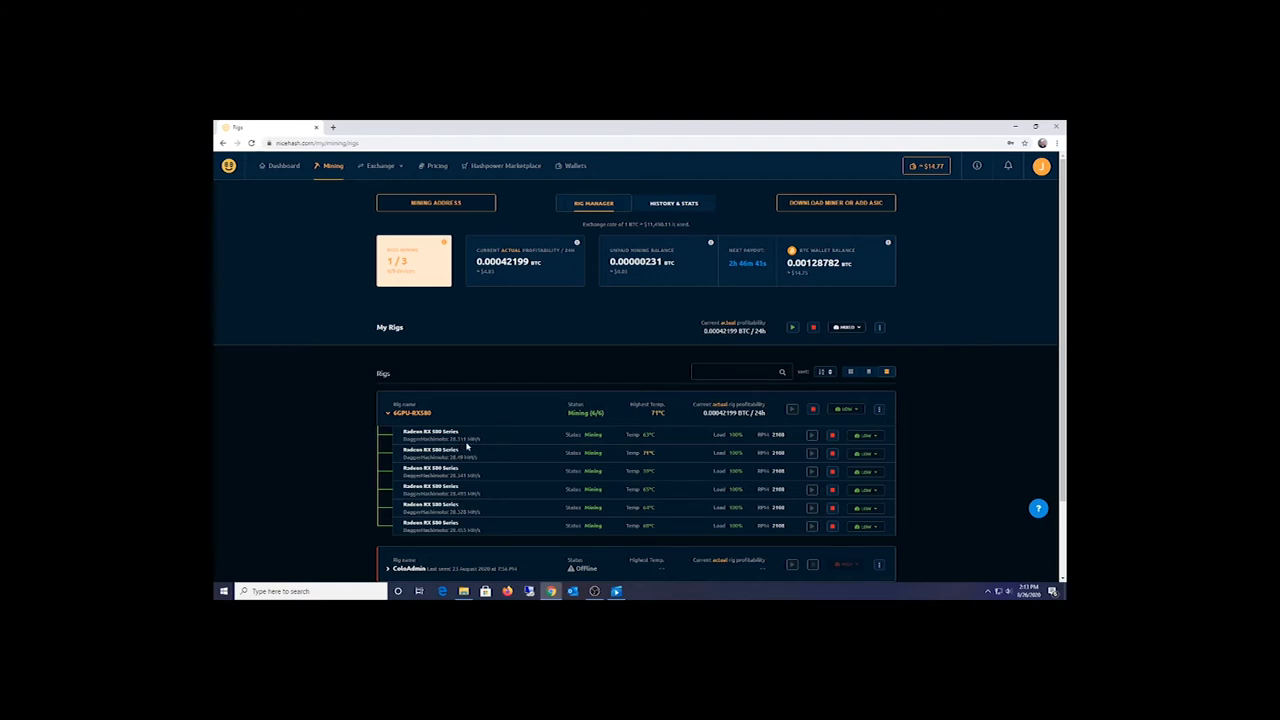
mouse_move(656, 535)
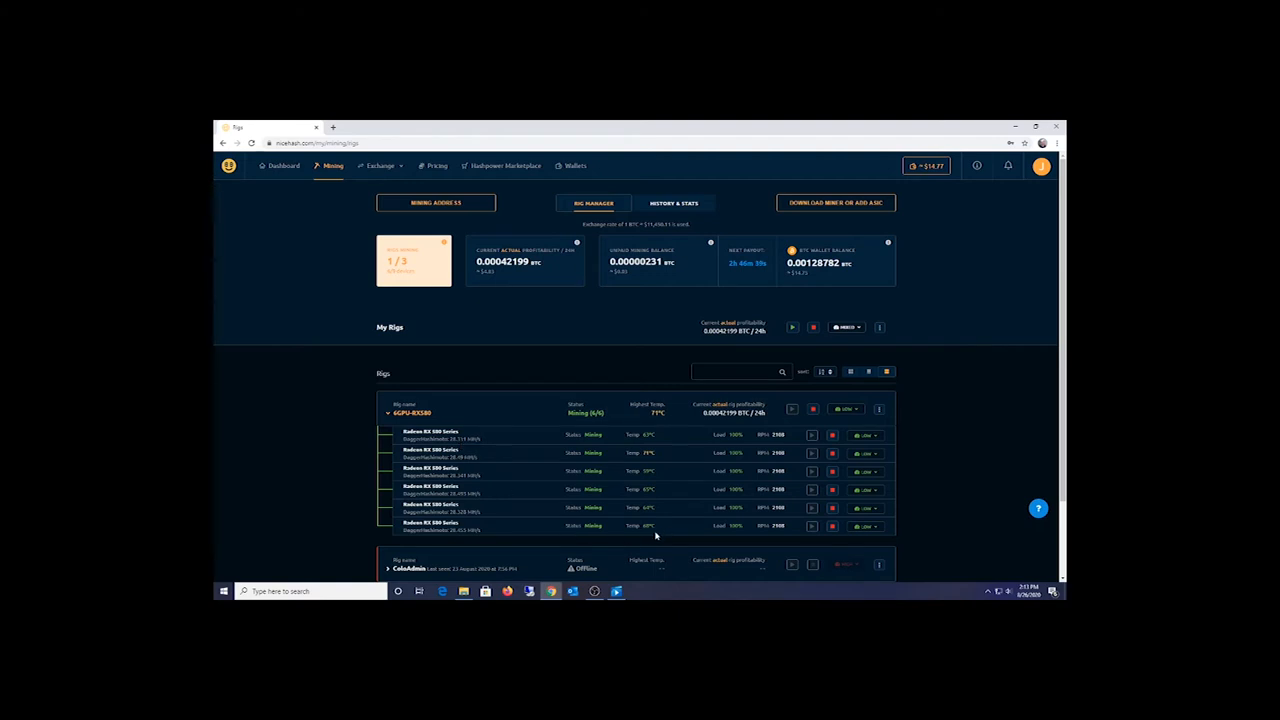
mouse_move(714, 441)
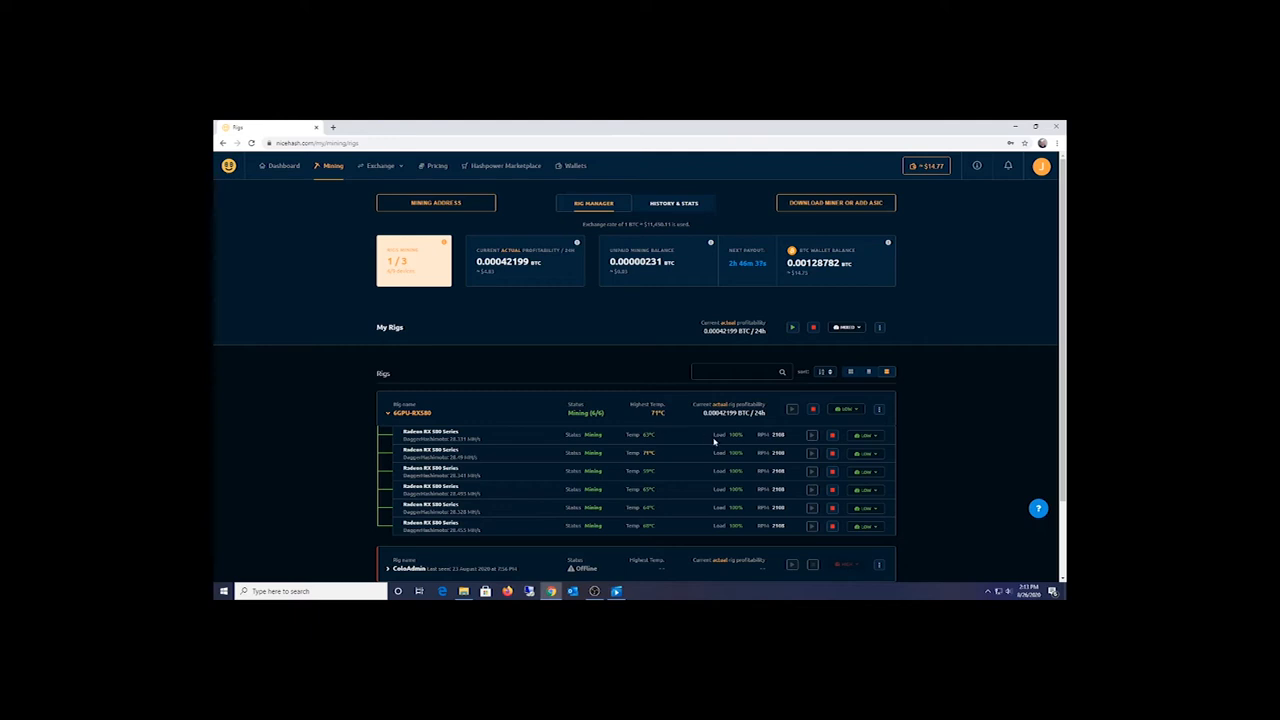
mouse_move(877, 508)
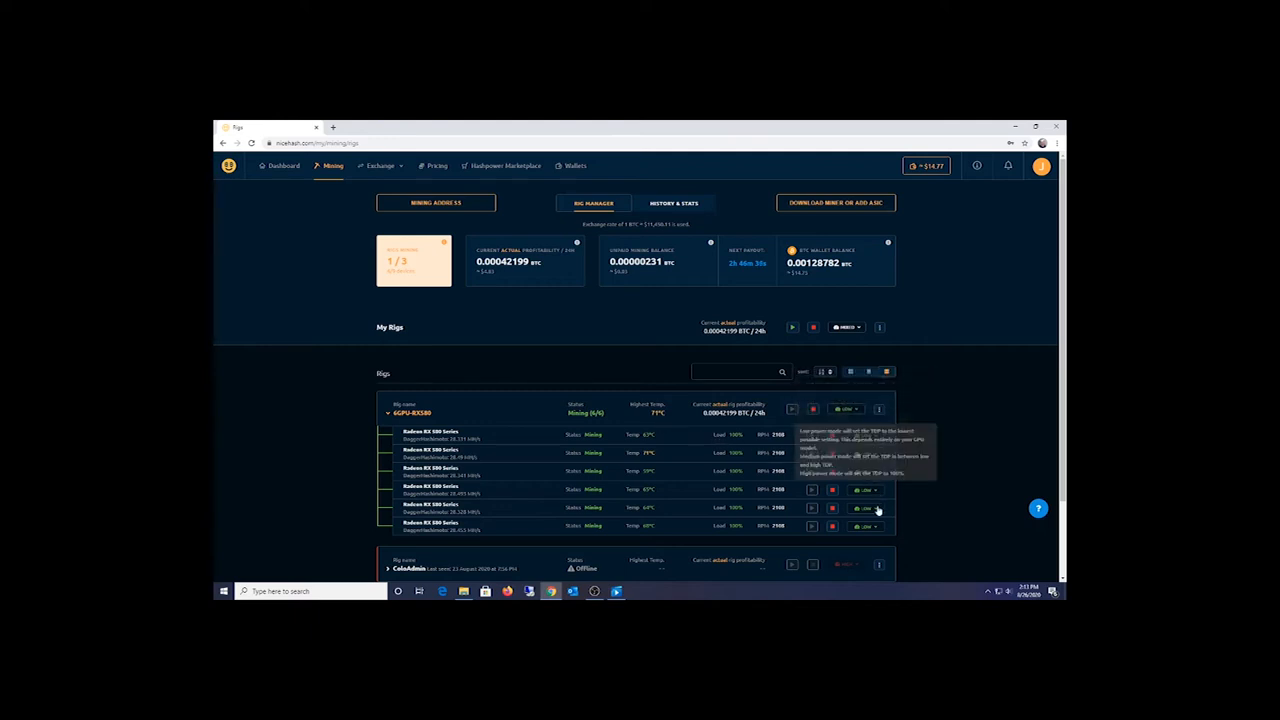
mouse_move(610, 362)
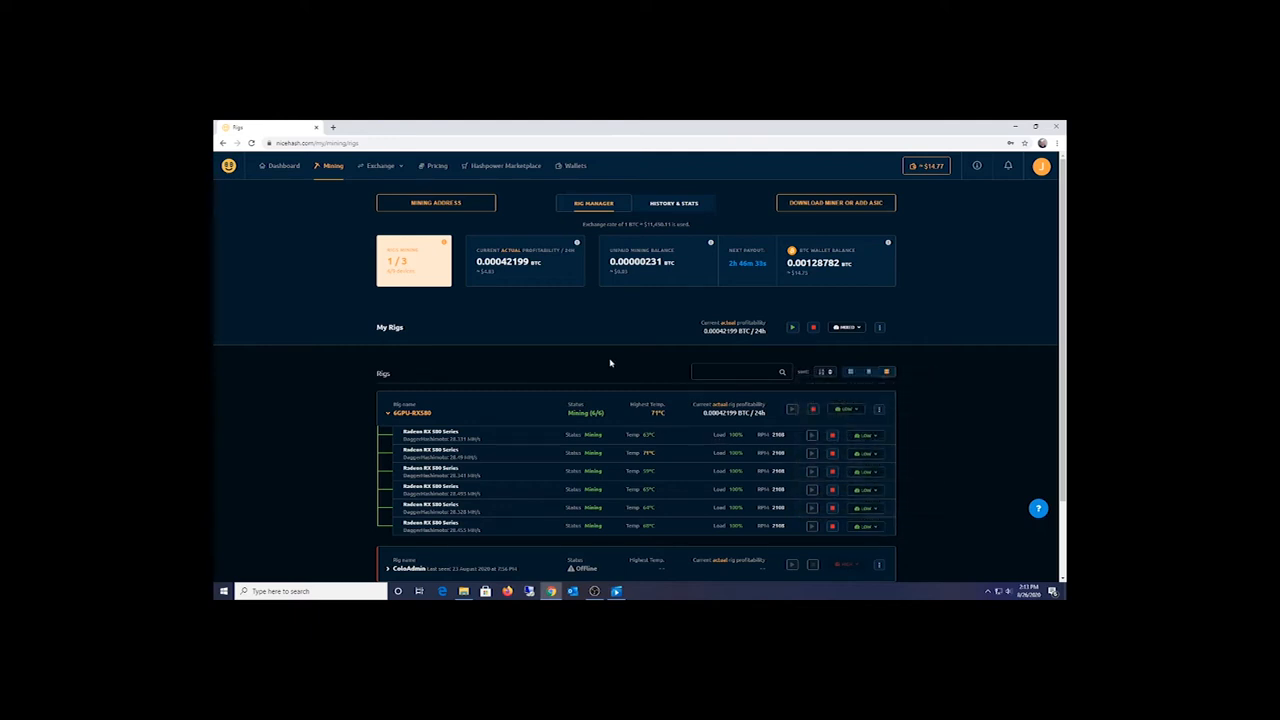
mouse_move(517, 541)
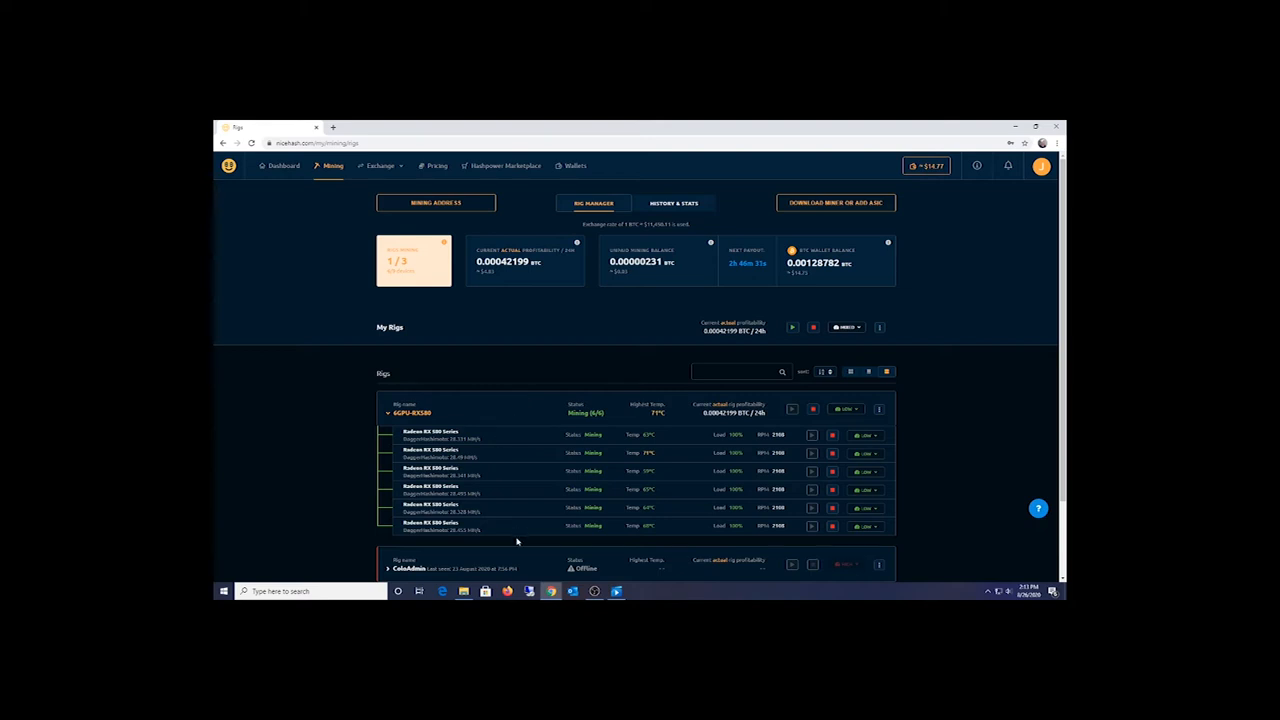